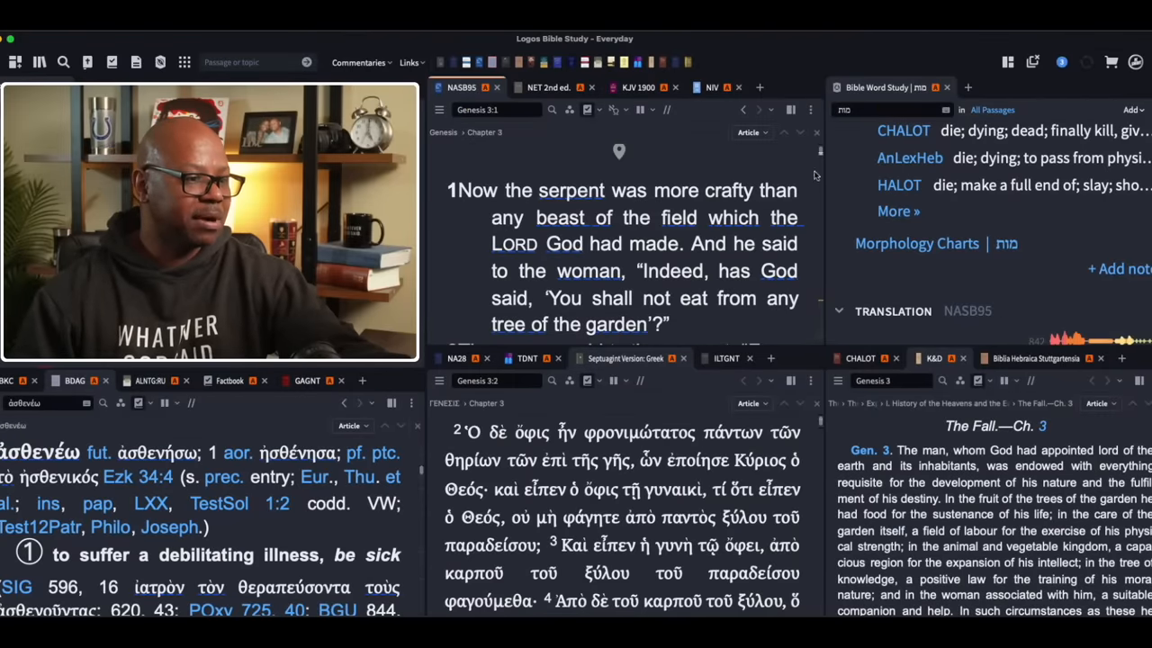
mouse_move(776, 170)
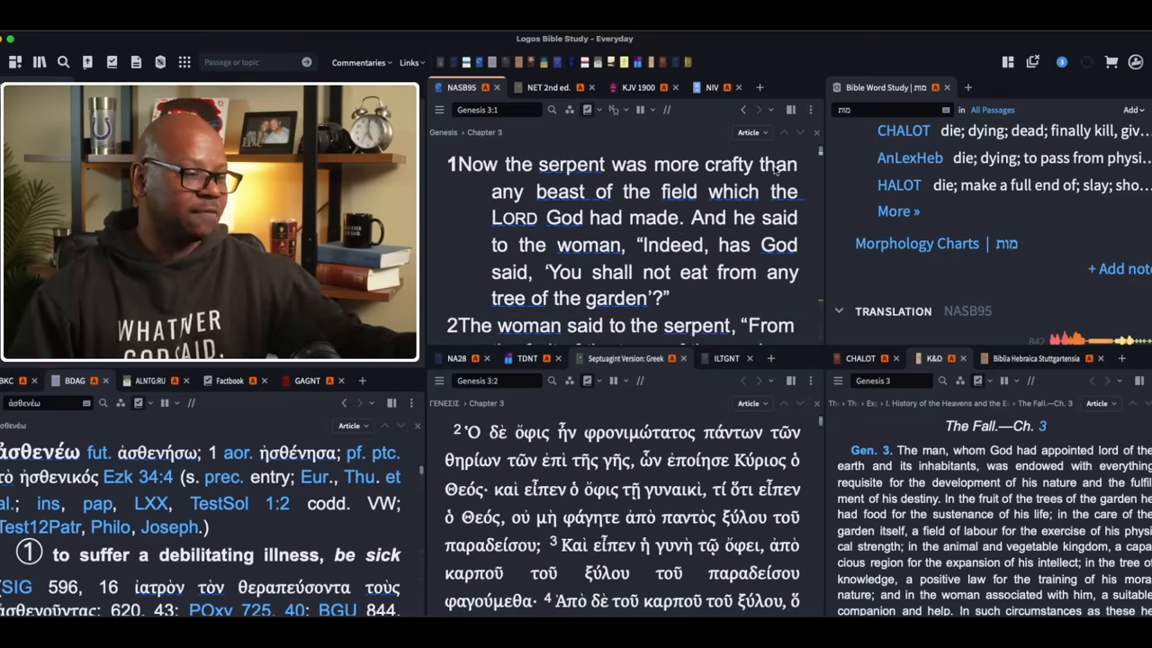
Scroll the NASB95 and Septuagint panels from Genesis 3:1 down to verses 2–3
scroll(down, 3)
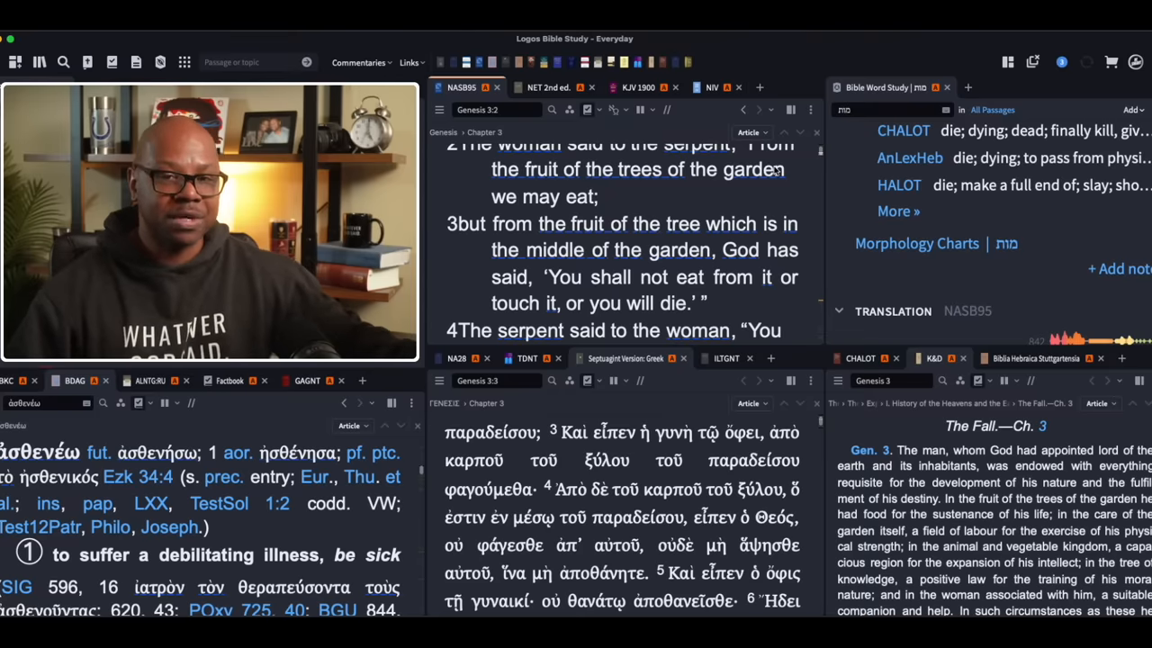
Scroll NASB95 down to Genesis 3:6, with Septuagint and Keil & Delitzsch synced
scroll(down, 3)
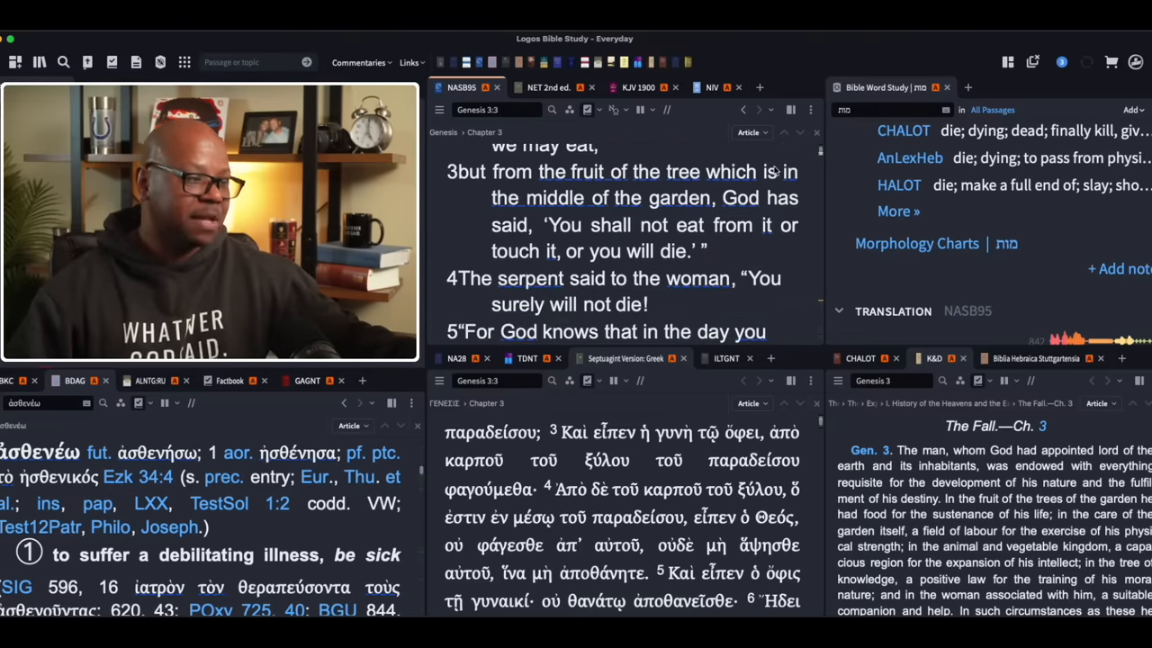
scroll(down, 3)
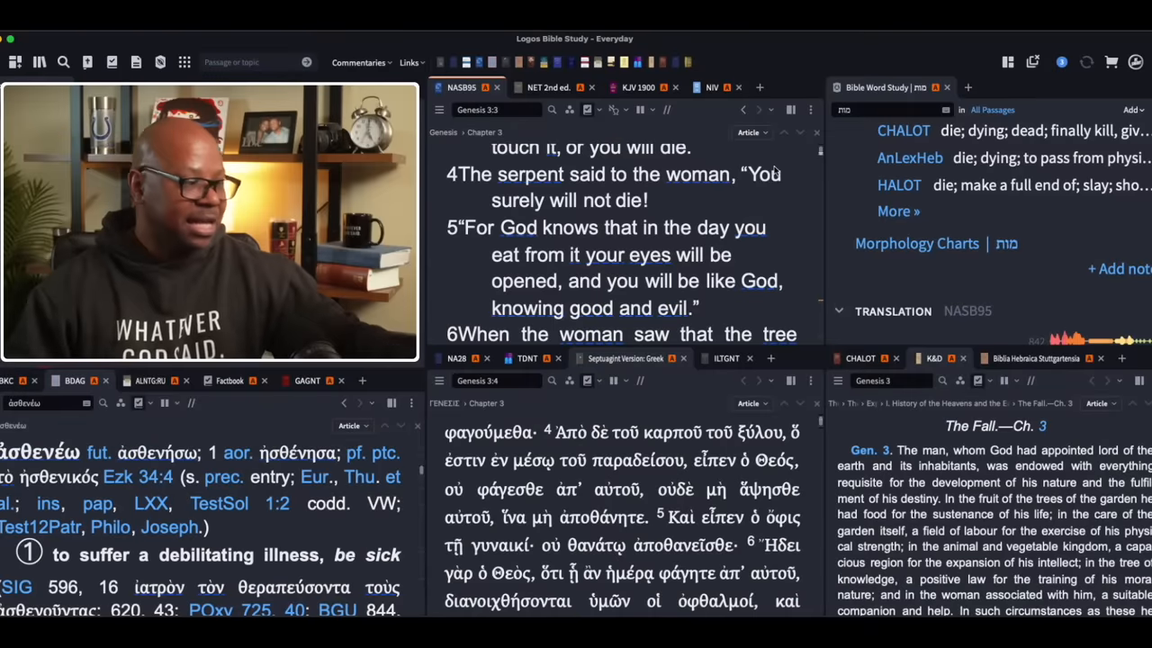
scroll(down, 3)
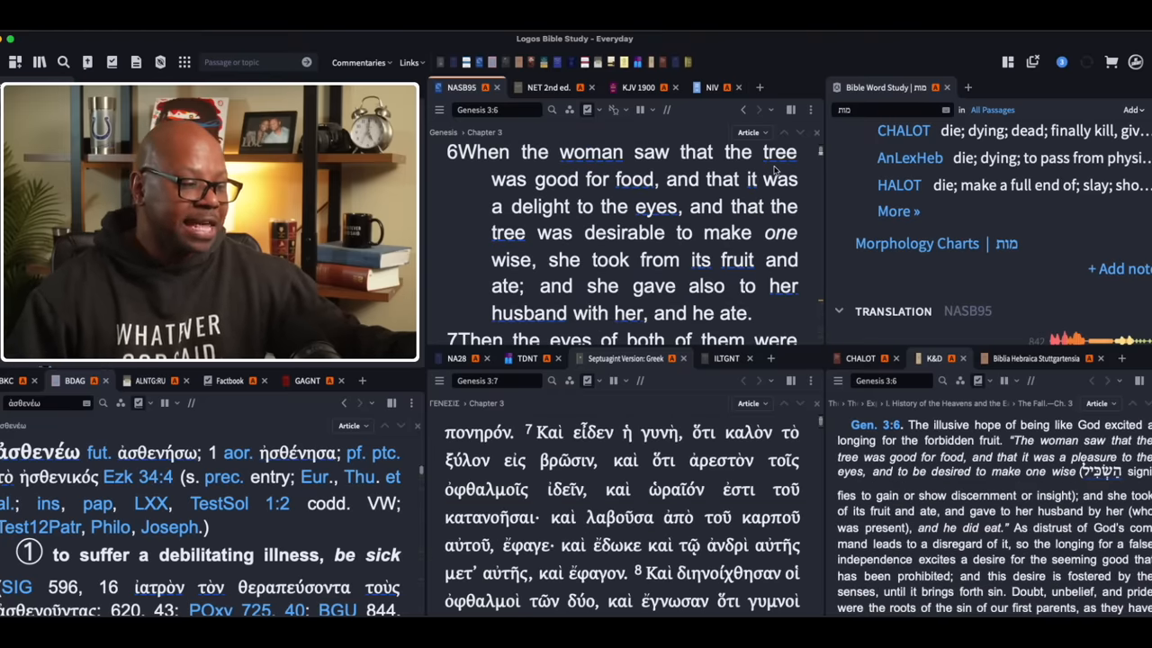
Bring Genesis 2:16–17 into NASB95, with linked Septuagint and Keil–Delitzsch updating
scroll(down, 3)
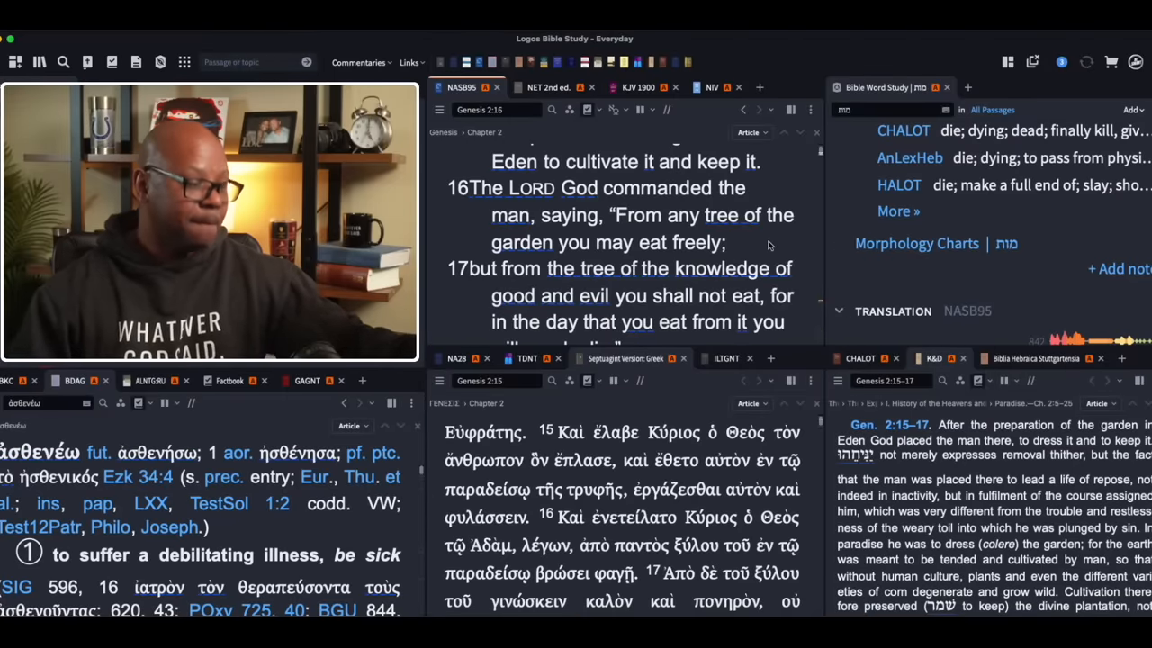
Scroll until Genesis 2:17's 'you will surely die' warning is fully visible
scroll(down, 3)
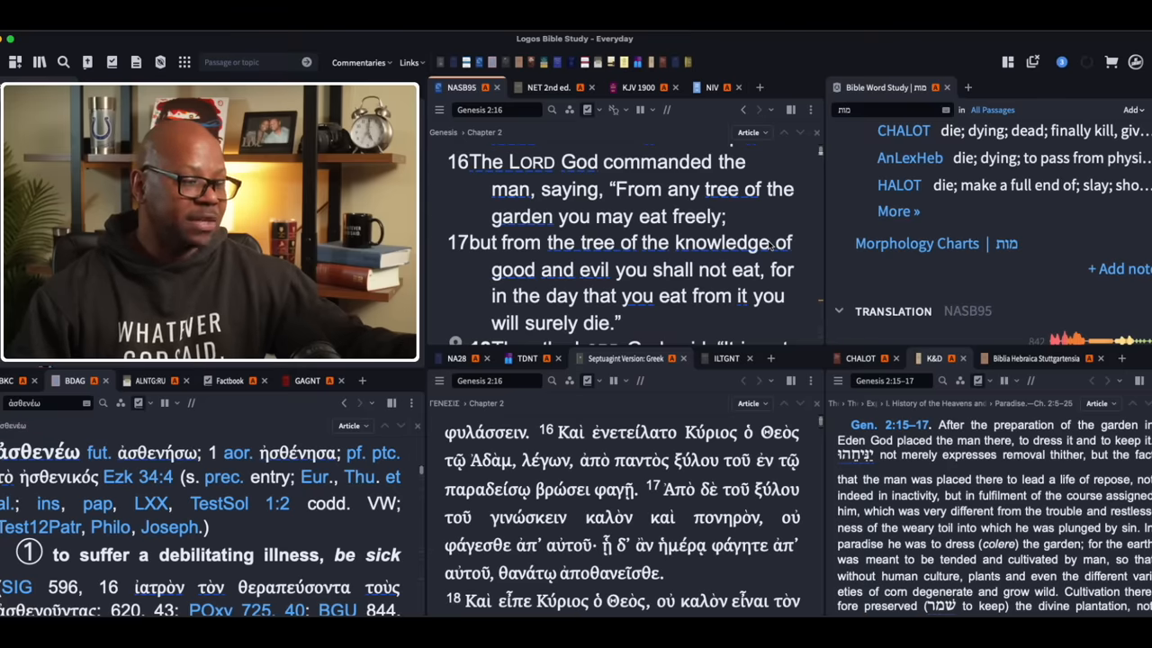
scroll(down, 3)
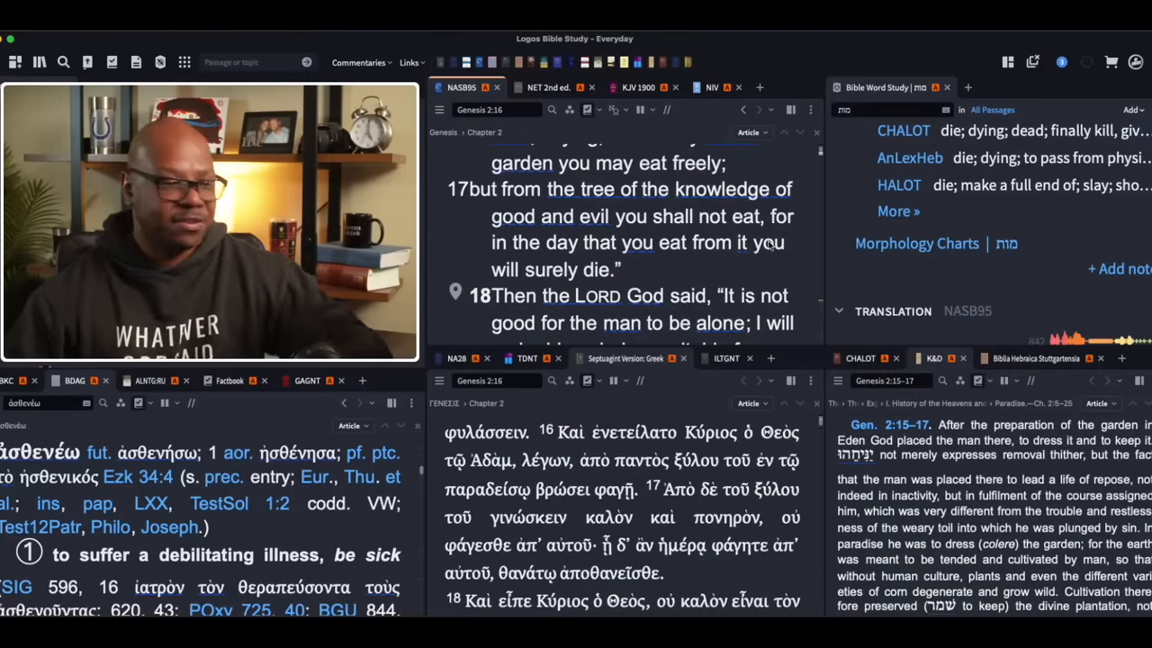
mouse_move(1017, 261)
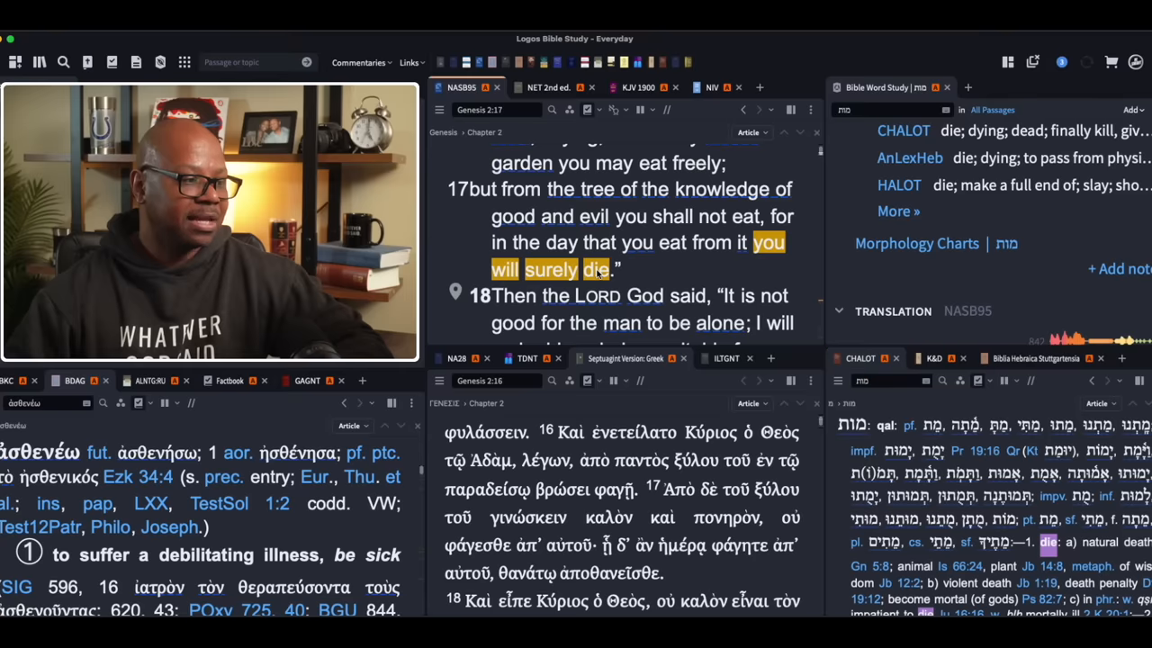
scroll(down, 3)
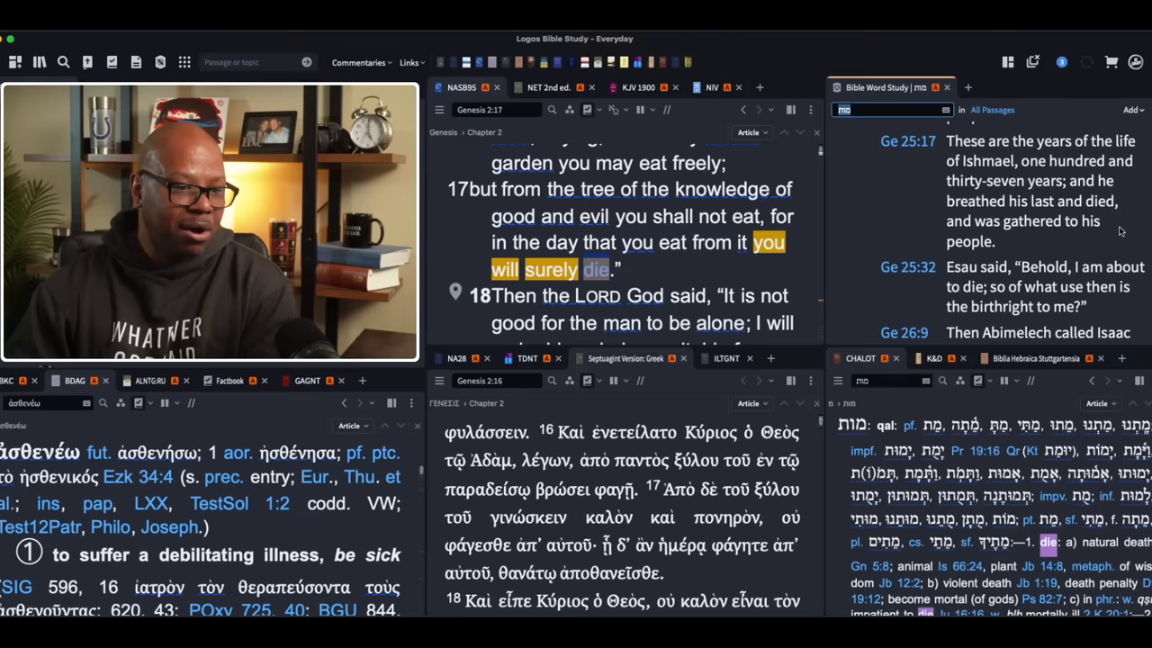
mouse_move(1130, 234)
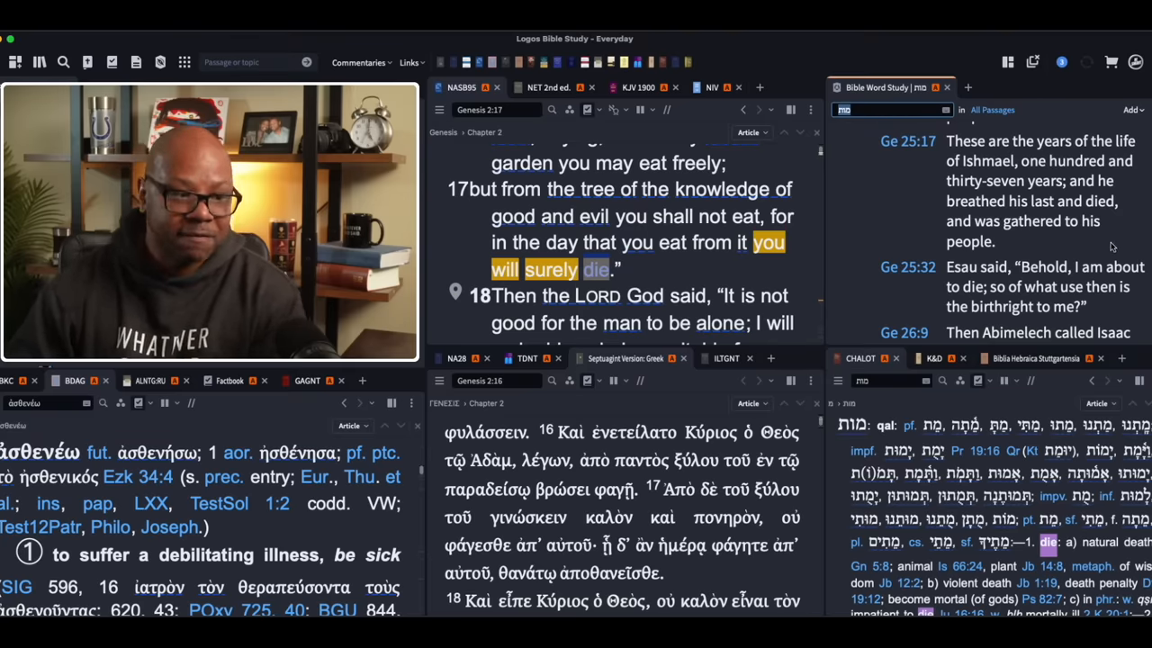
Scroll the מות word study results from Ge 25:17 past Ge 35:29 and 36:33
scroll(down, 3)
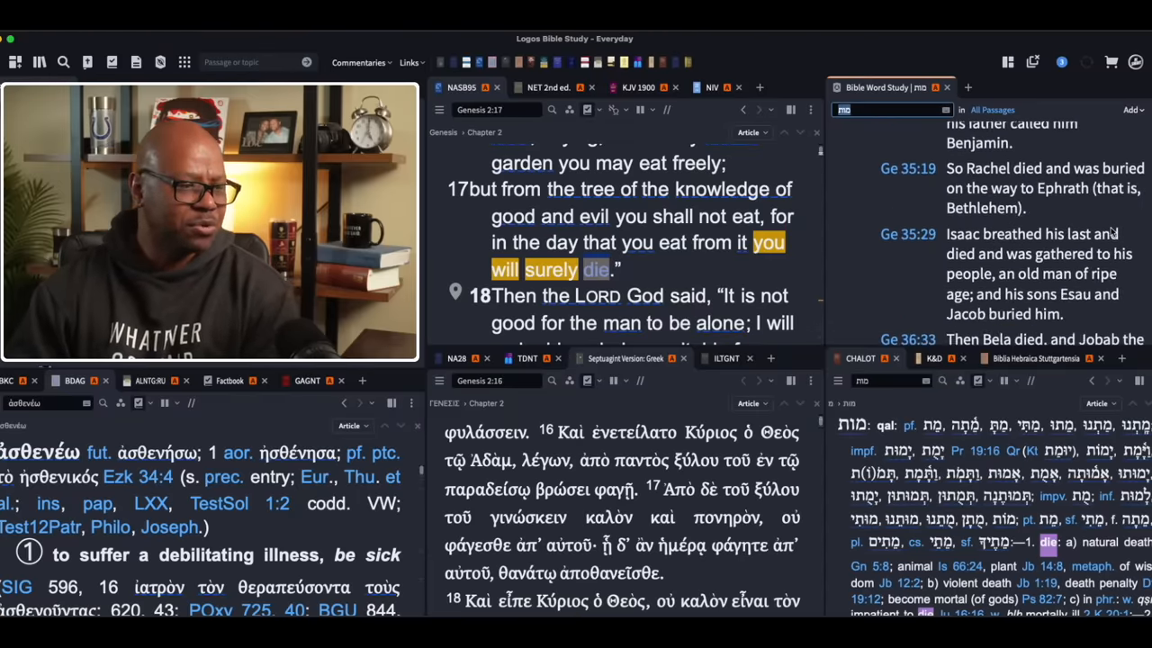
scroll(down, 3)
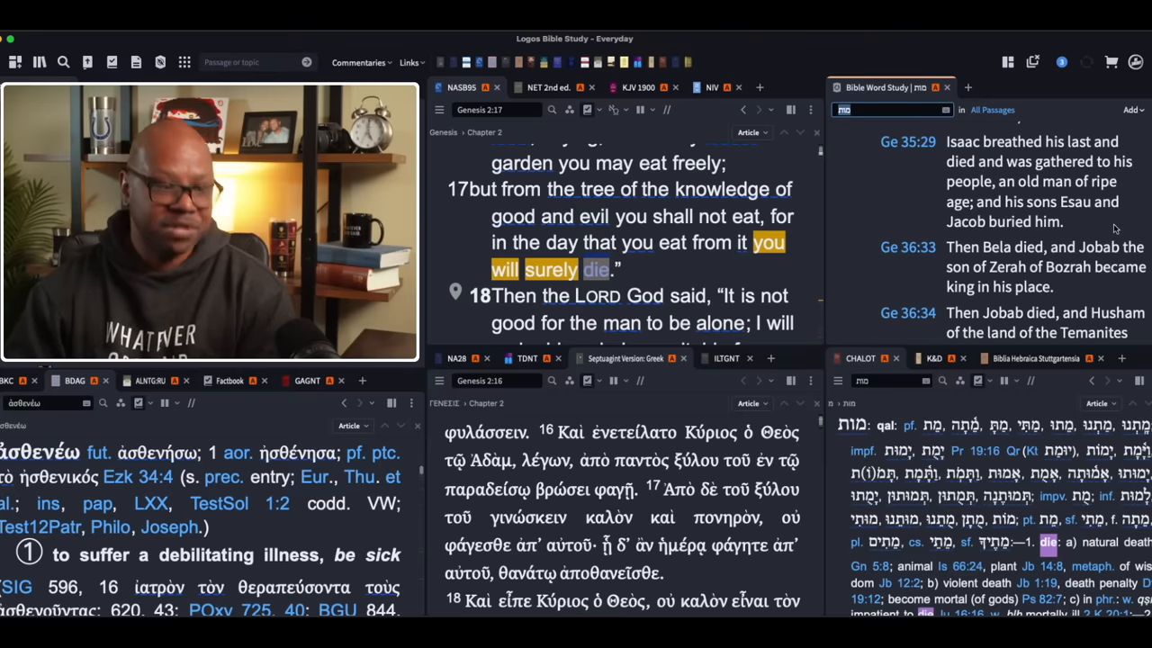
scroll(down, 3)
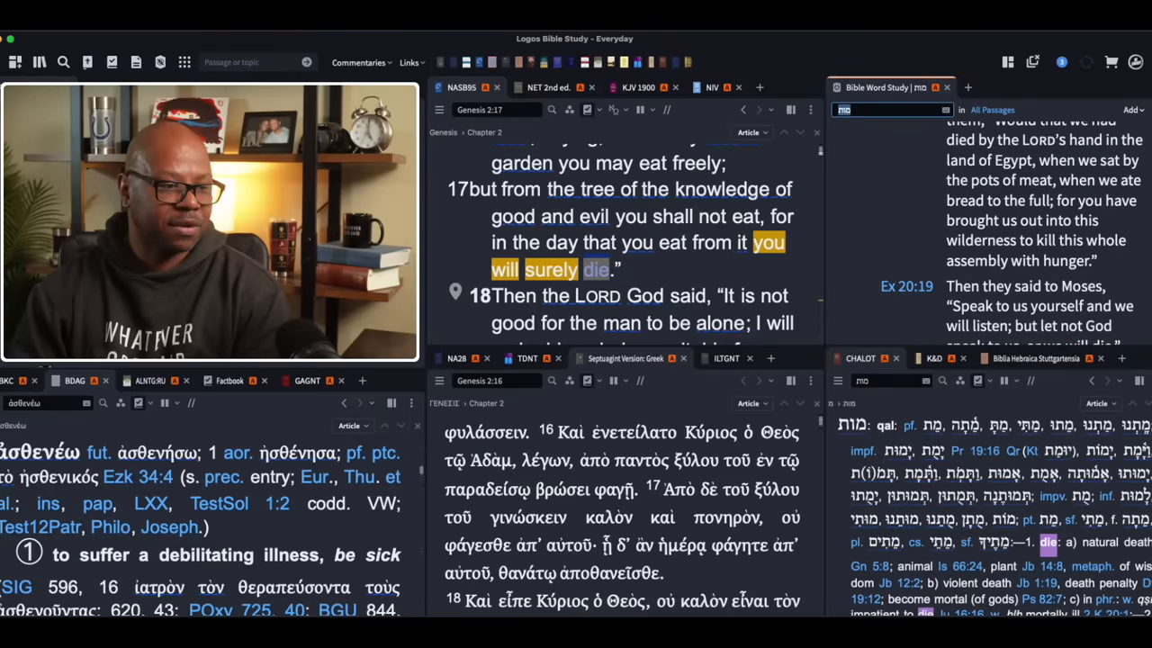
Scroll the מות results through Exodus to the 'dead' rendering group
scroll(down, 3)
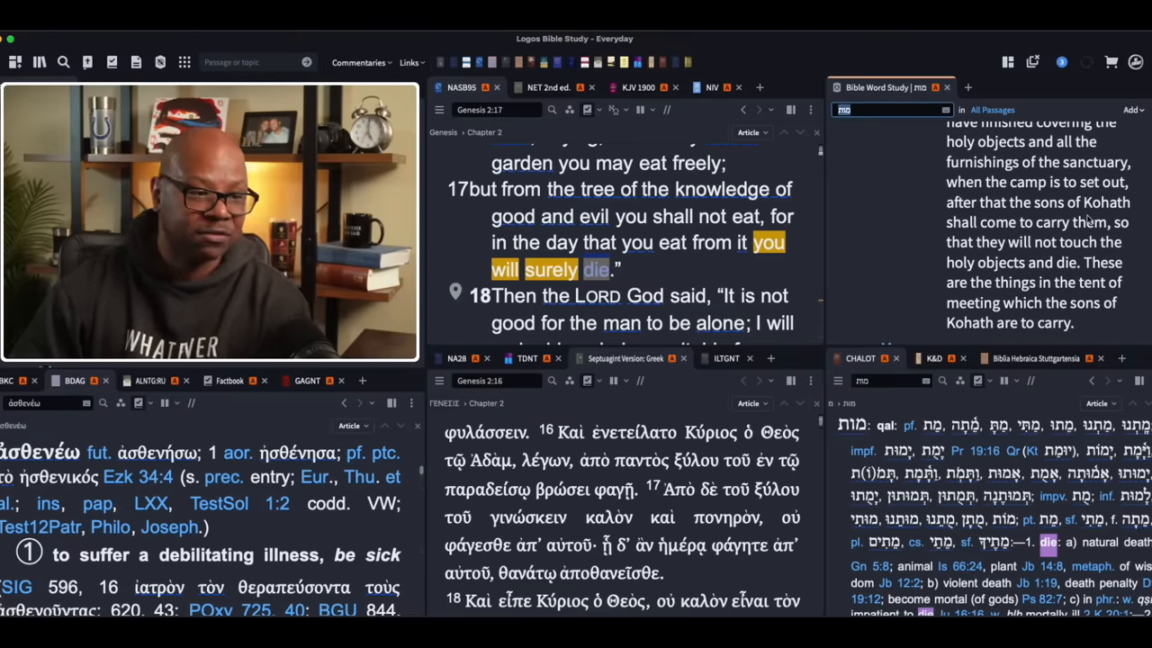
mouse_move(1017, 234)
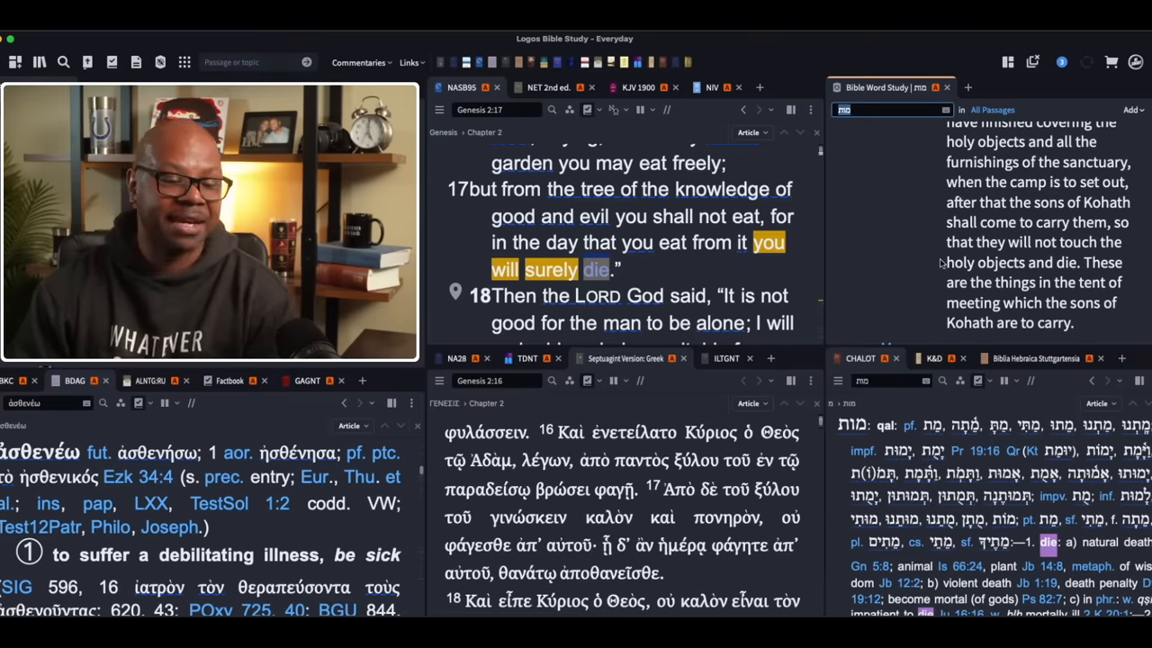
scroll(down, 3)
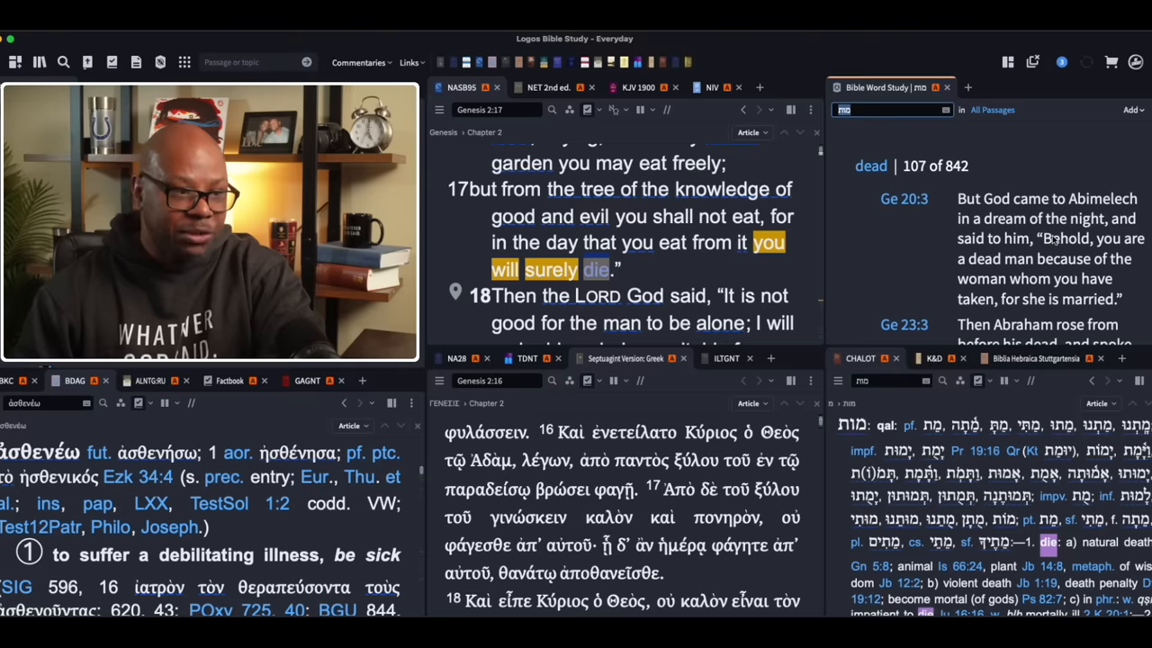
Scroll the מות word study back to its renderings chart glossed 'die; dying'
scroll(down, 3)
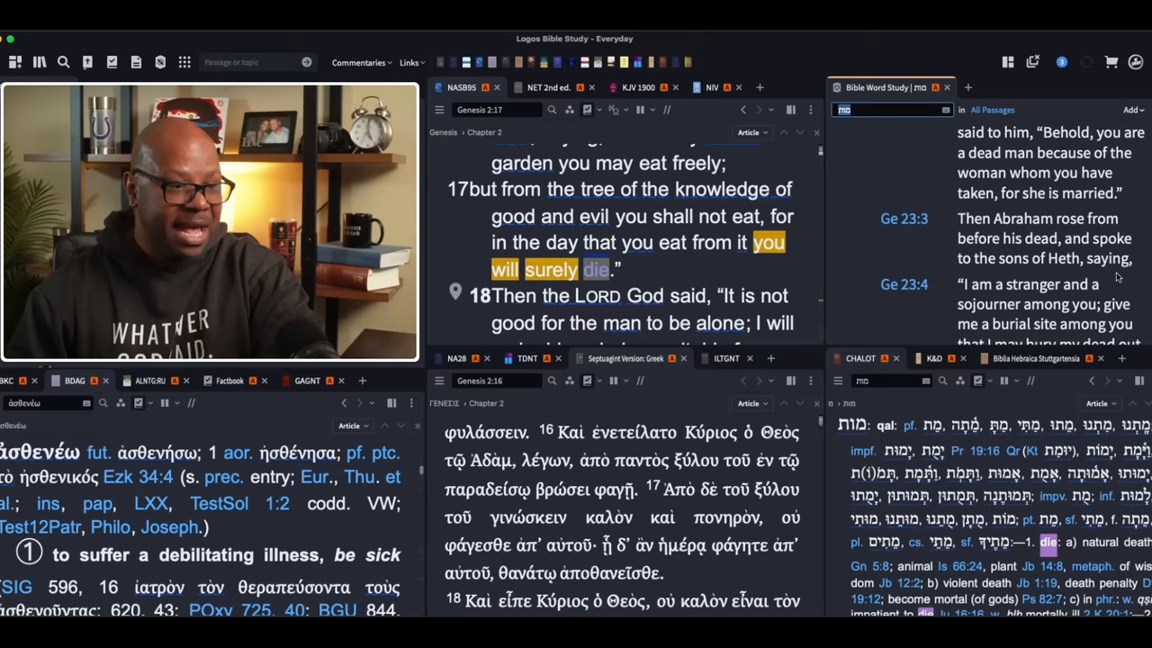
scroll(down, 3)
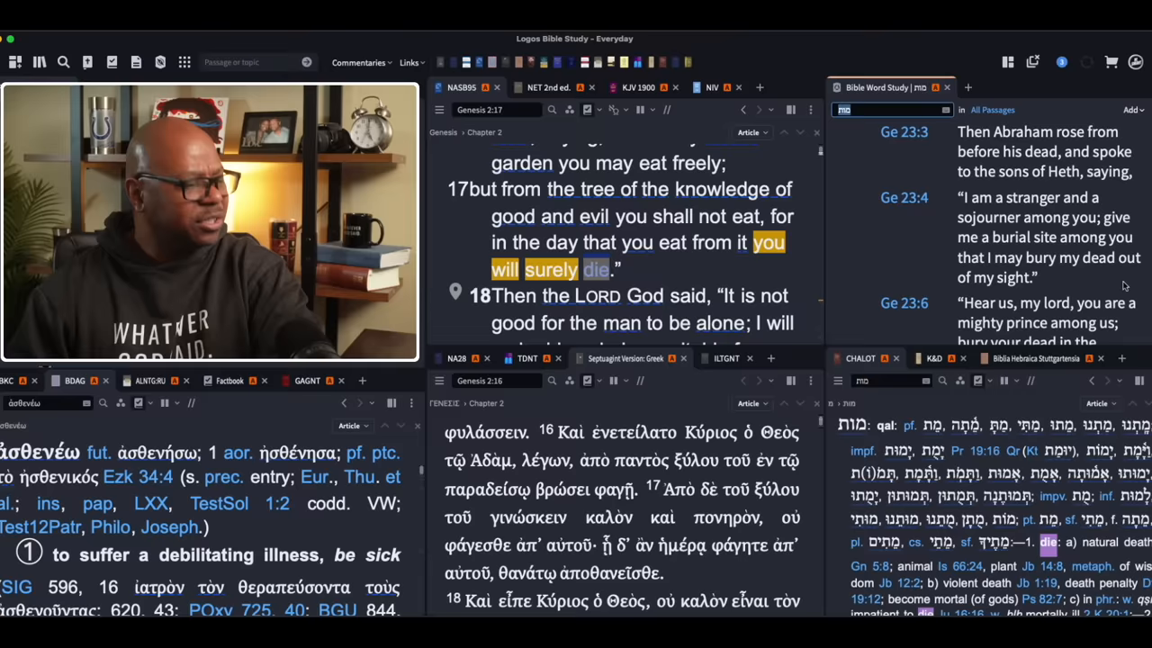
scroll(down, 3)
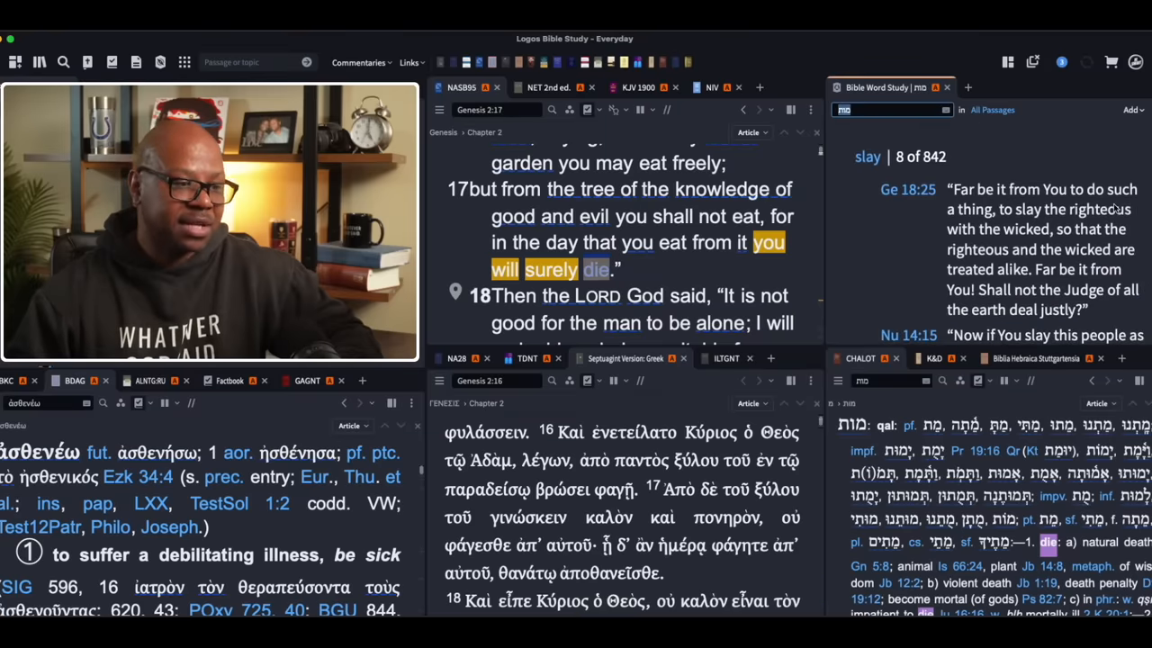
scroll(down, 3)
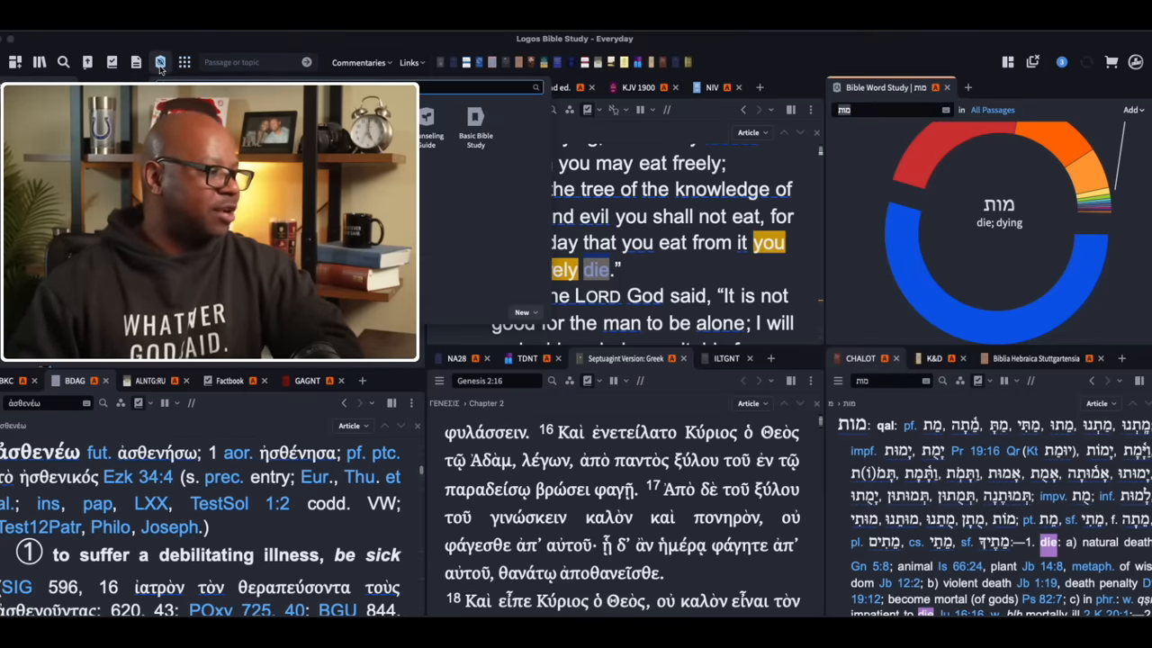
Open the study tools list and start a second Bible Word Study on מות
click(185, 62)
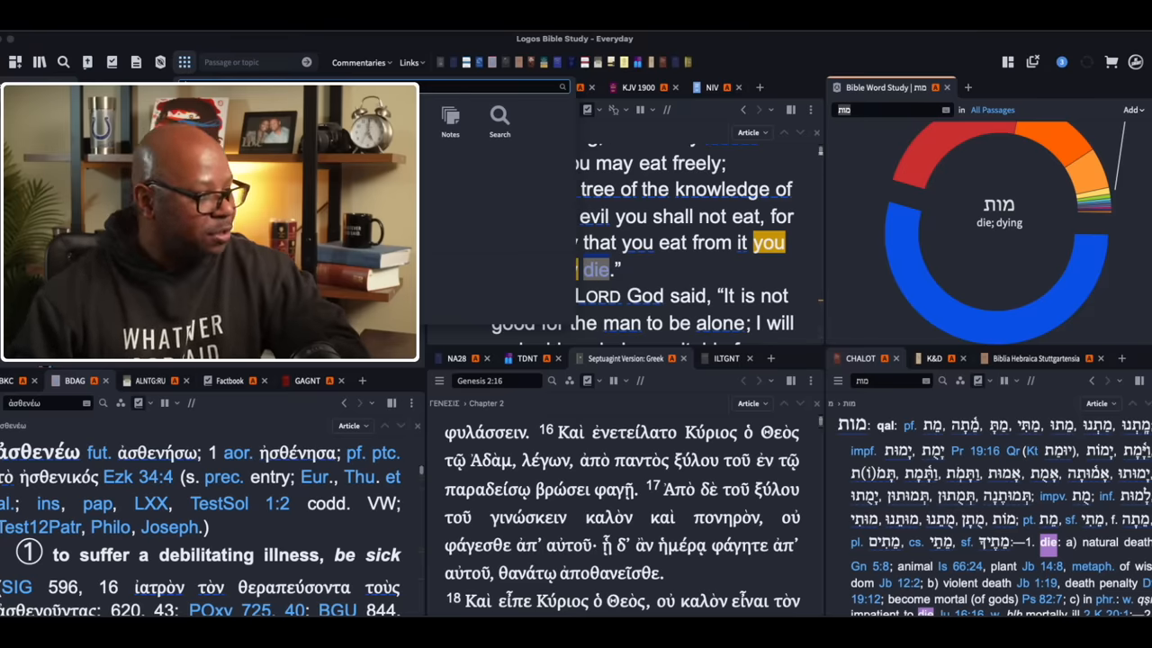
click(160, 62)
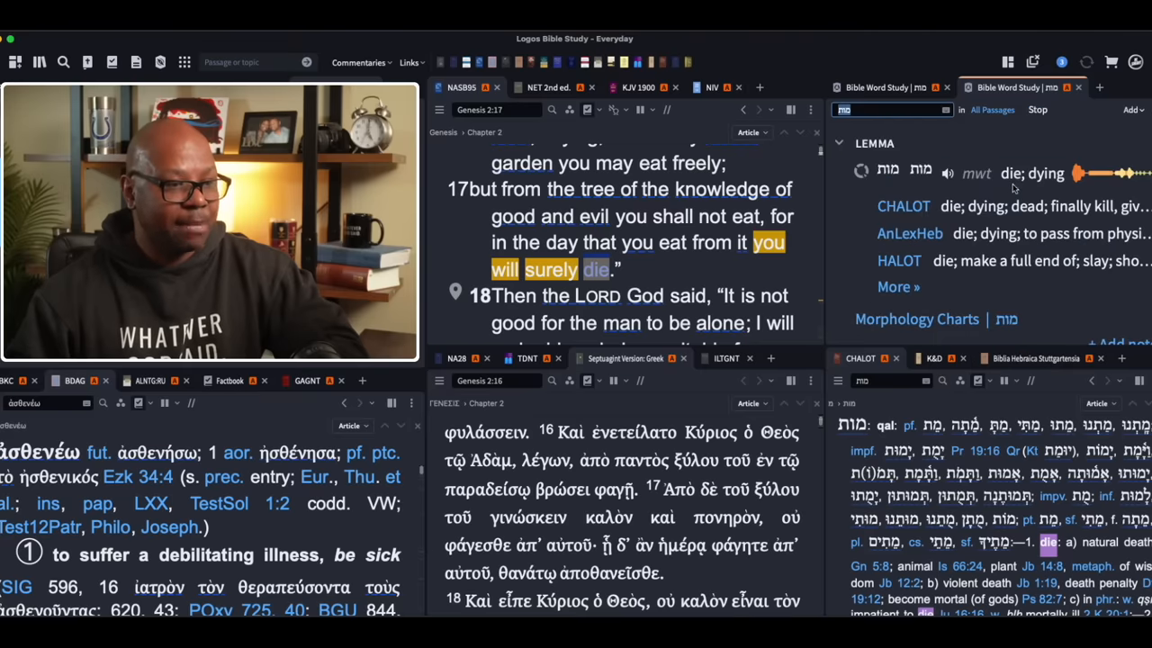
mouse_move(668, 110)
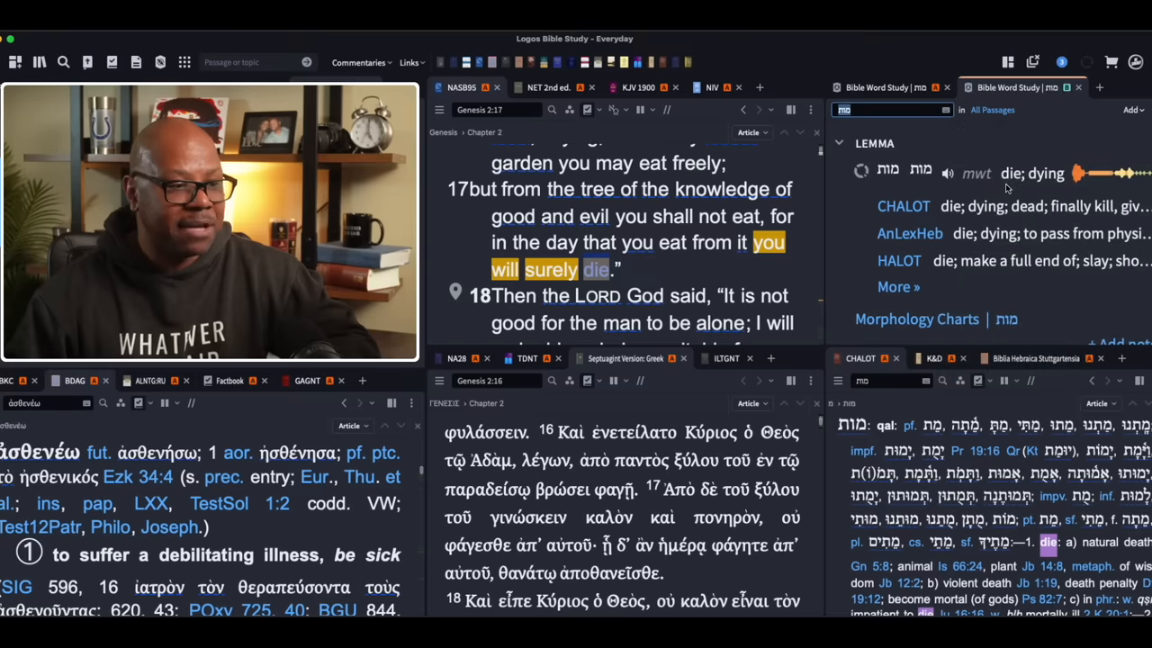
mouse_move(1008, 188)
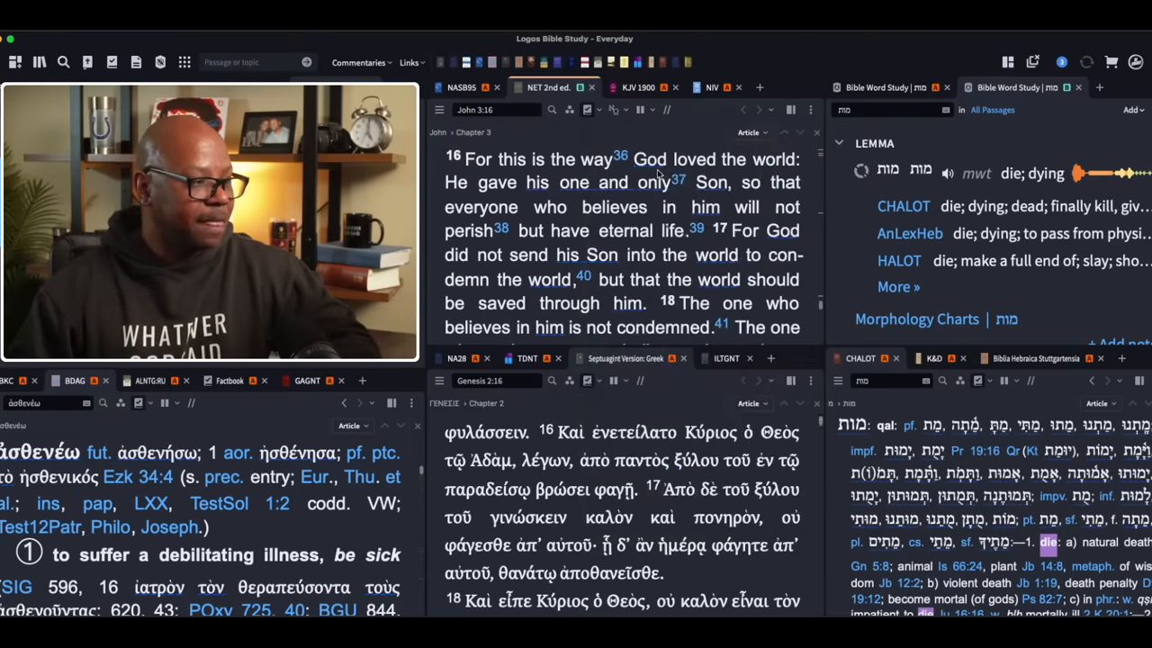
Look up 'God' in John 3:16 and launch a Bible Word Study from its menu
click(486, 109)
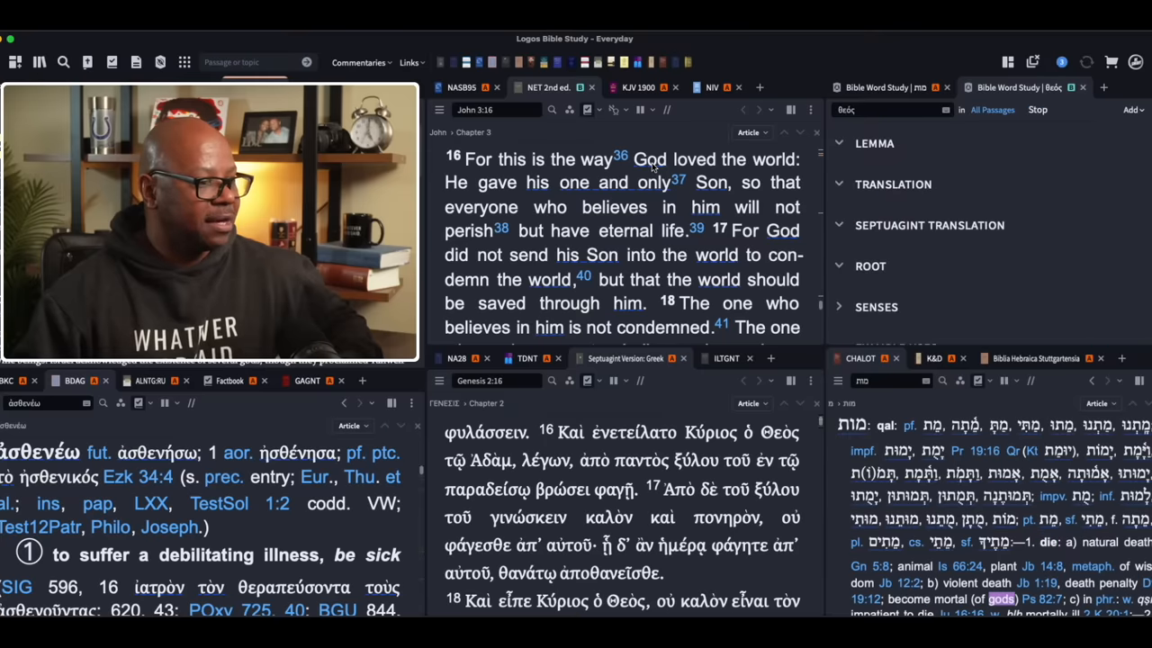
click(650, 159)
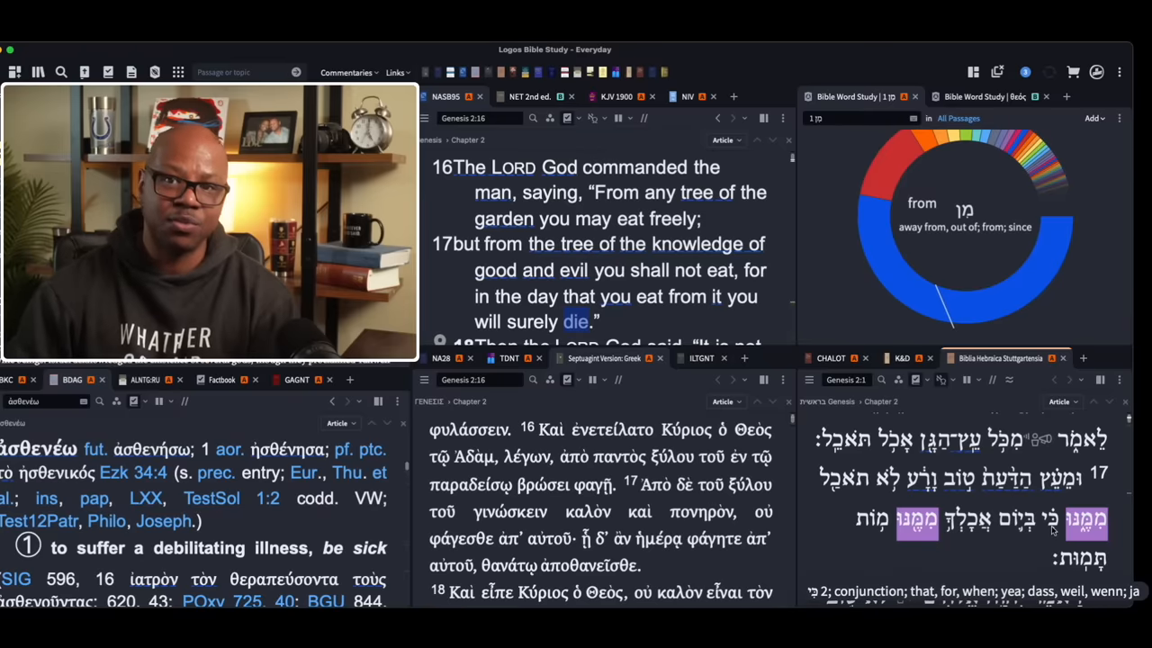
Look up בְּיוֹם in the BHS panel and scroll the יום word study
click(1084, 519)
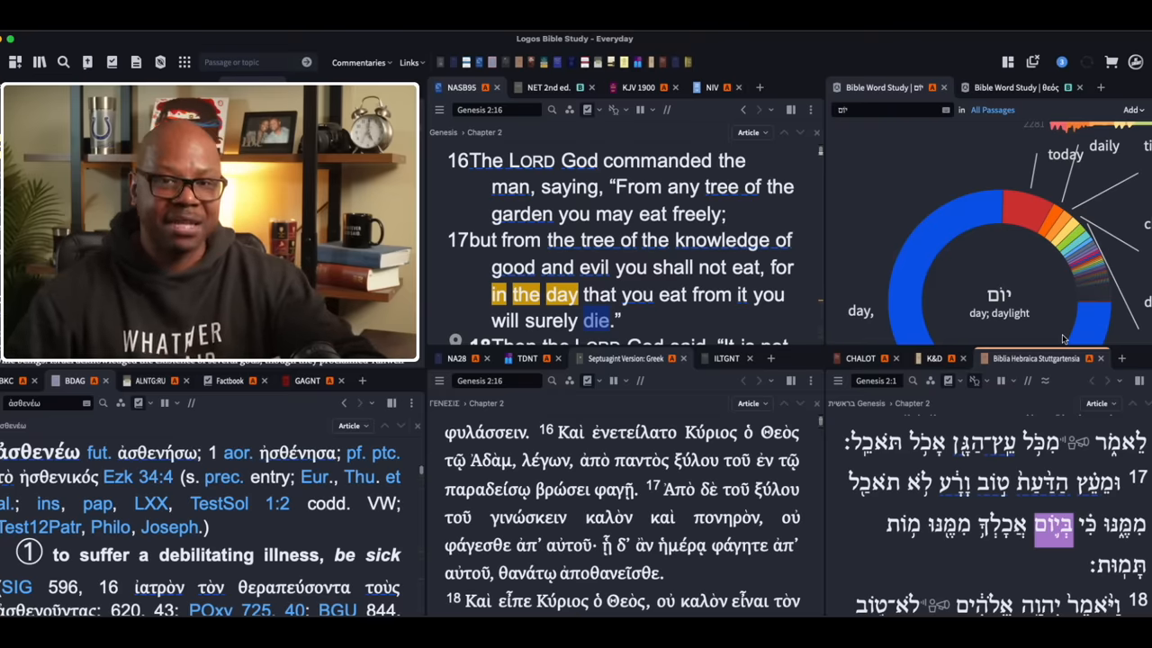
scroll(down, 3)
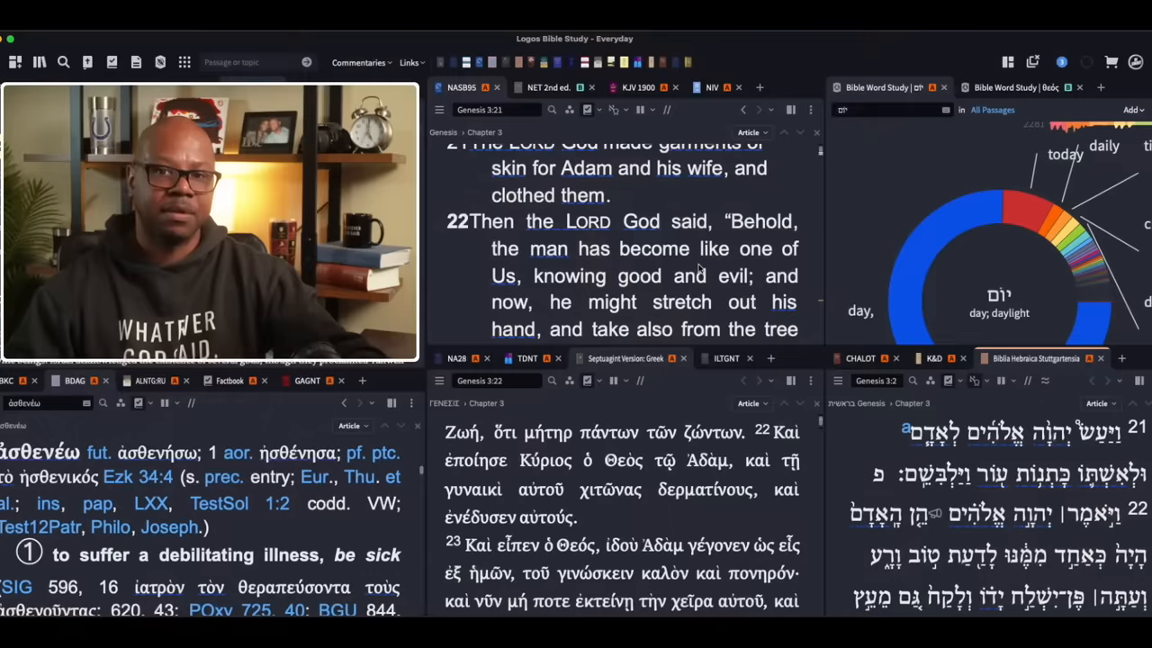